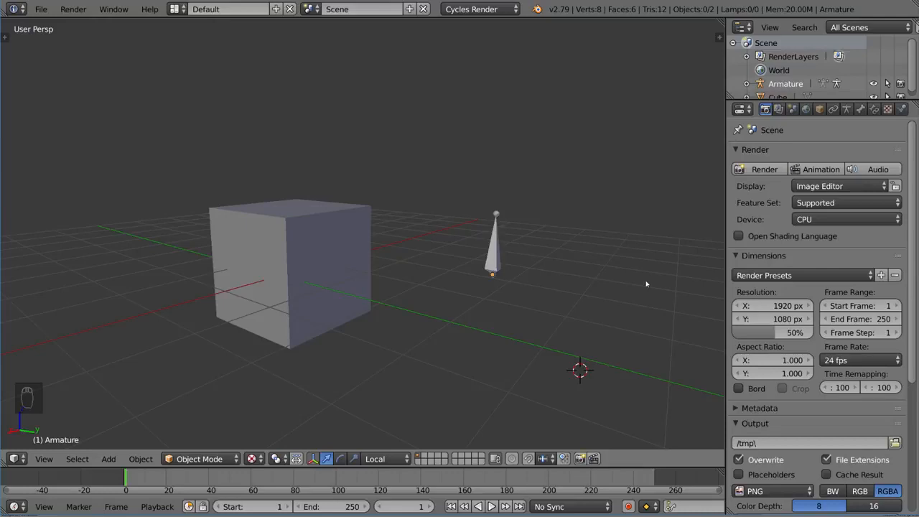
{"action": "mouse_move", "coordinate": [687, 214]}
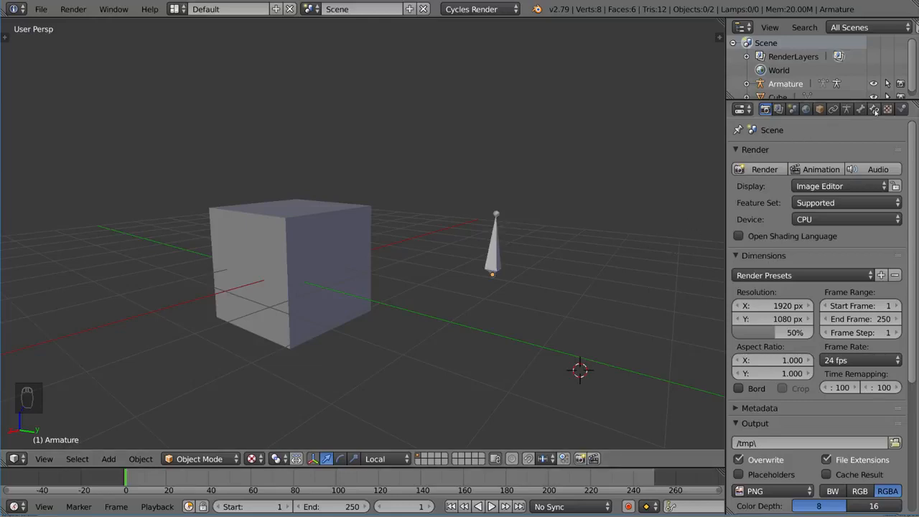
Select the bone in Pose Mode and show the Add Bone Constraint list.
{"action": "left_click", "coordinate": [887, 112]}
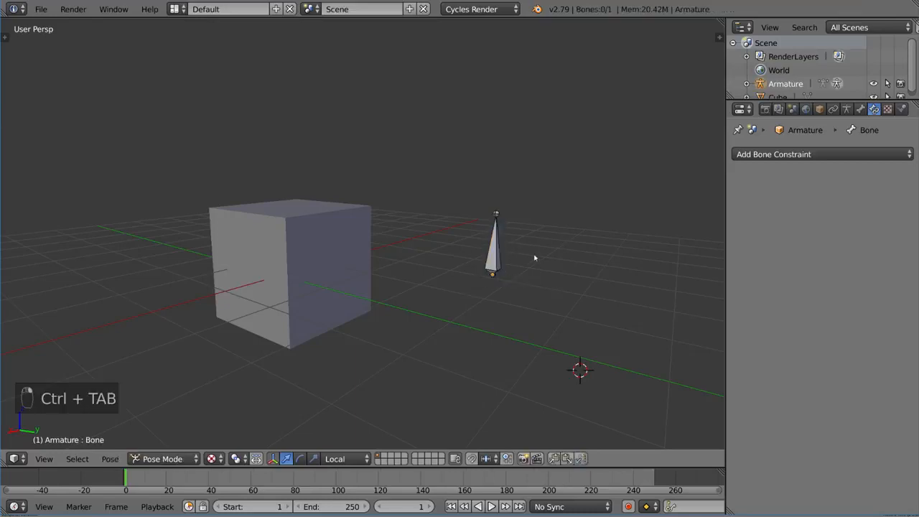
{"action": "left_click", "coordinate": [491, 244]}
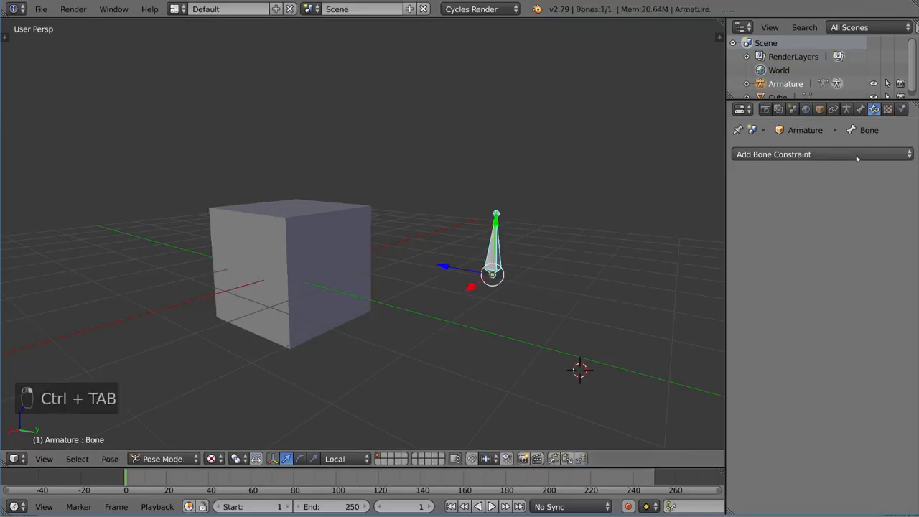
{"action": "left_click", "coordinate": [821, 154]}
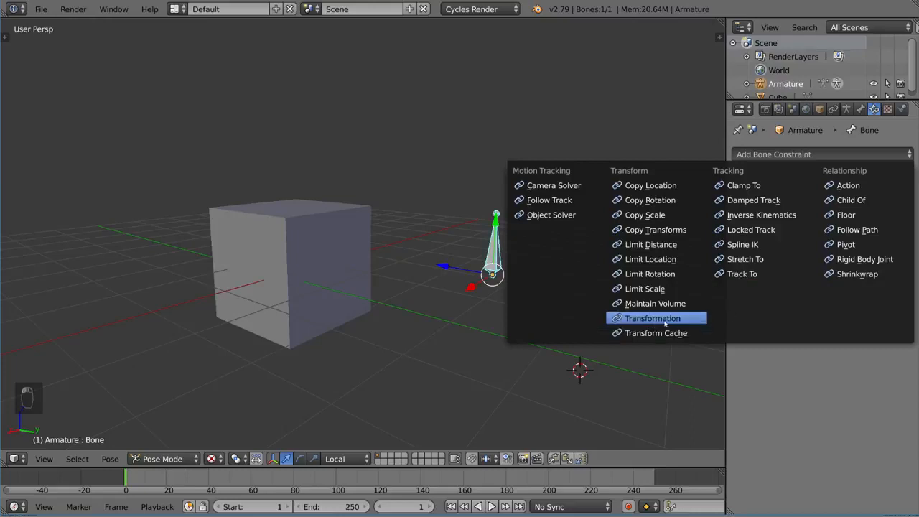
{"action": "mouse_move", "coordinate": [655, 319]}
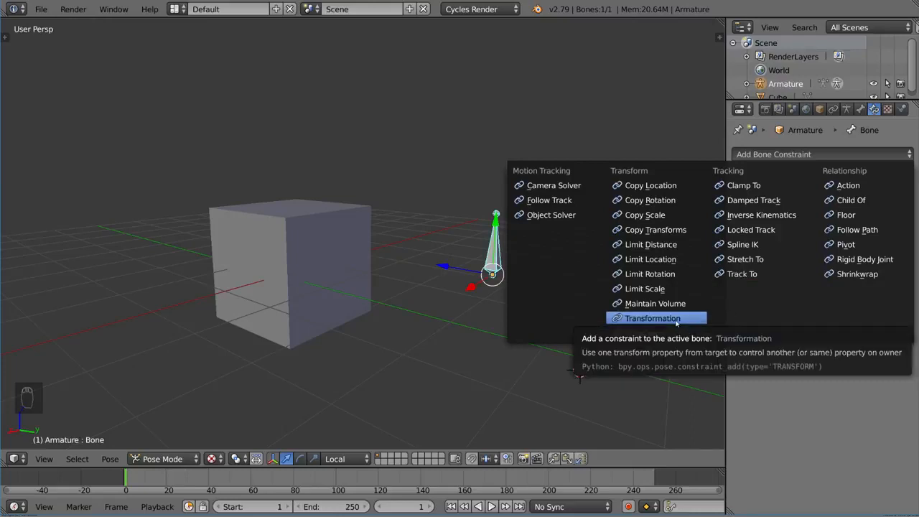
{"action": "mouse_move", "coordinate": [656, 319]}
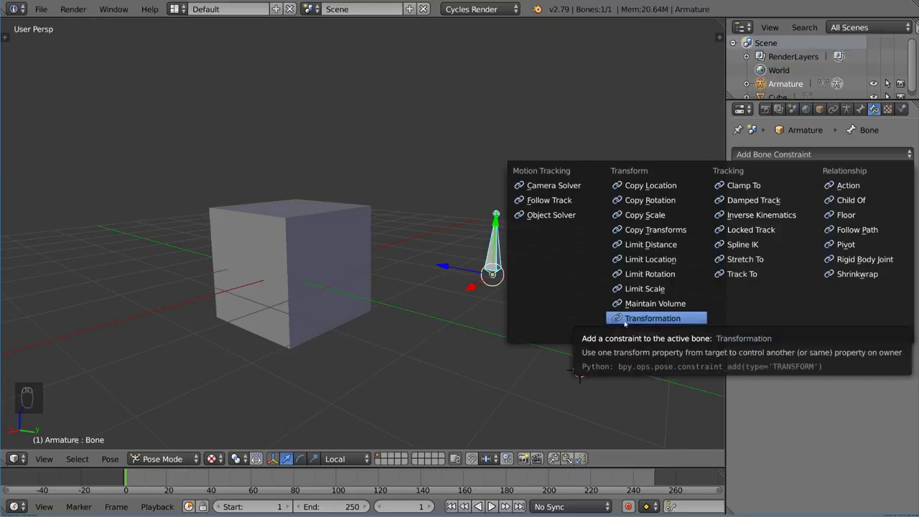
{"action": "mouse_move", "coordinate": [689, 317]}
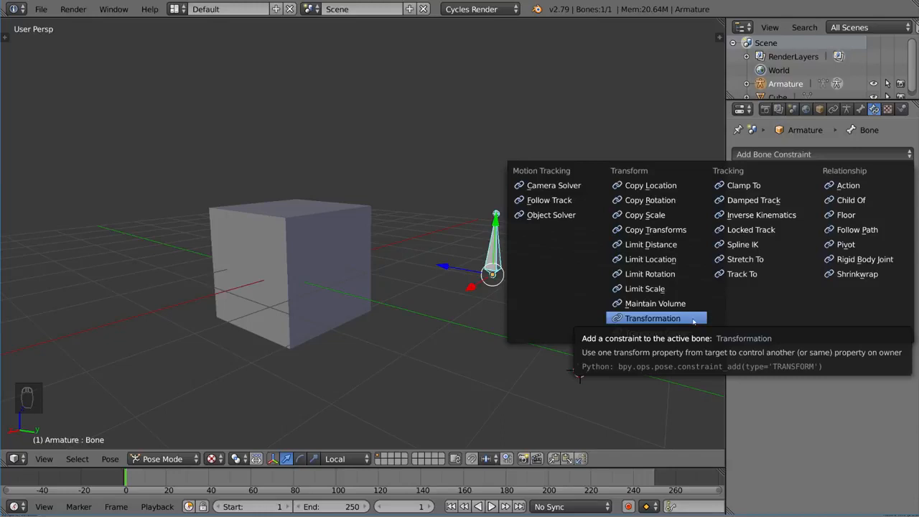
Choose Transformation as the bone's new constraint.
{"action": "left_click", "coordinate": [648, 319]}
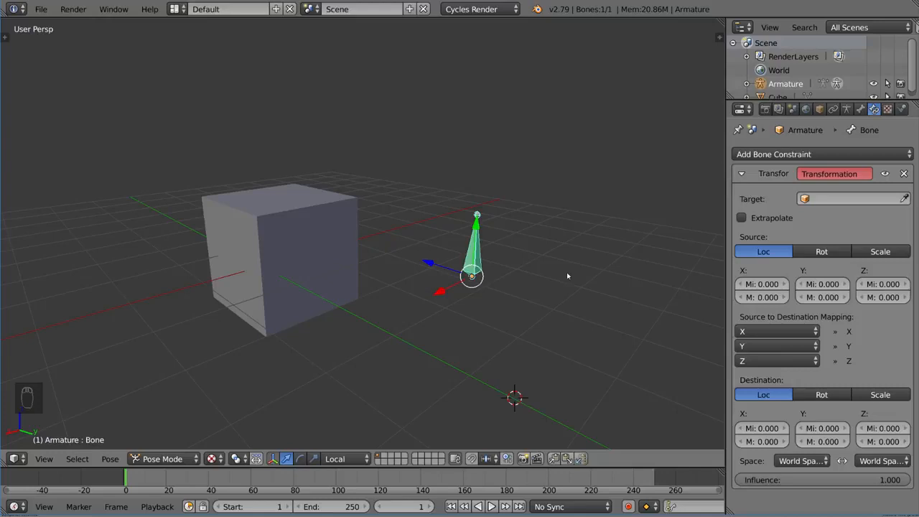
{"action": "mouse_move", "coordinate": [571, 262]}
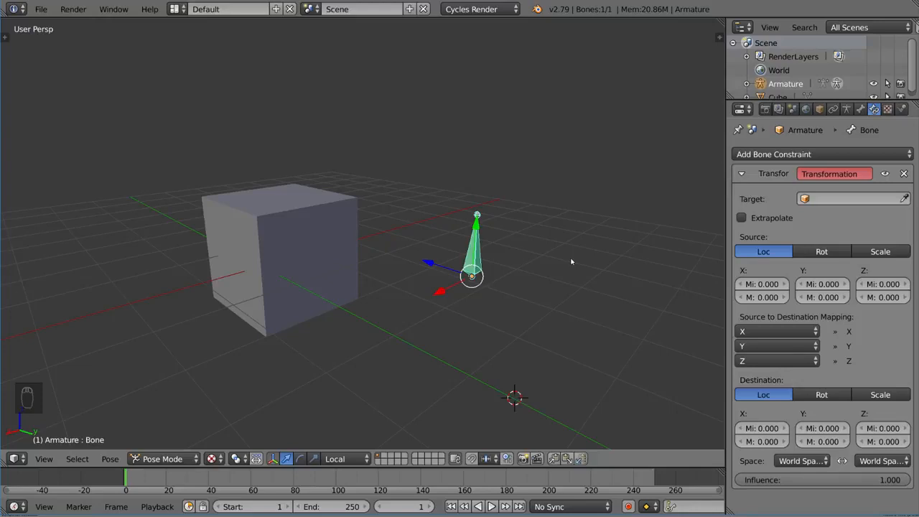
{"action": "mouse_move", "coordinate": [594, 241]}
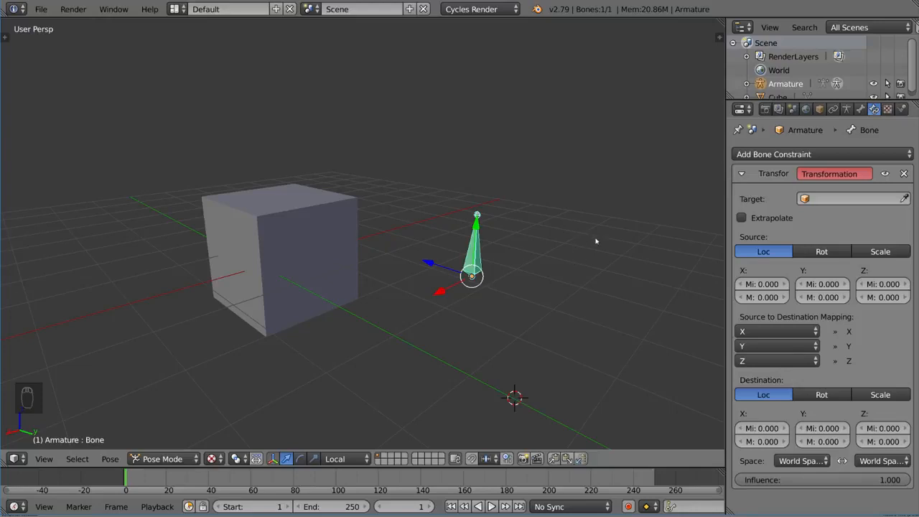
{"action": "mouse_move", "coordinate": [812, 415]}
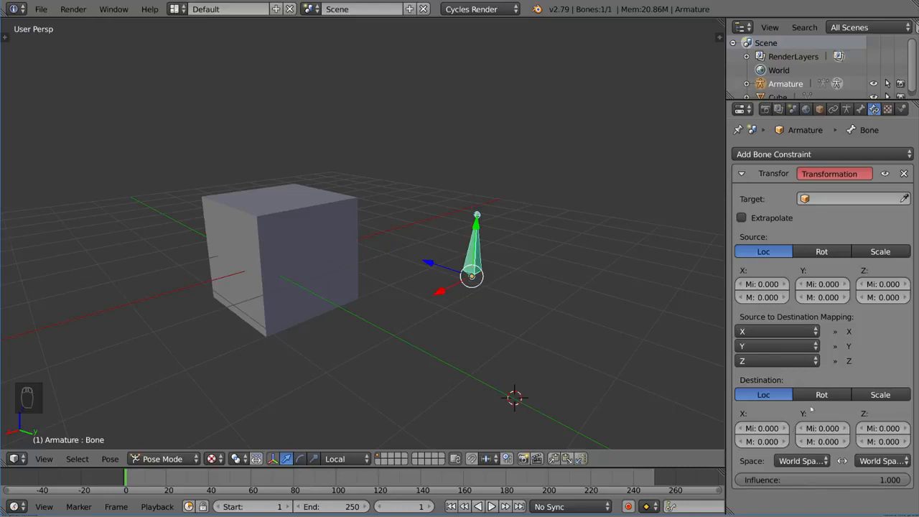
{"action": "mouse_move", "coordinate": [838, 259]}
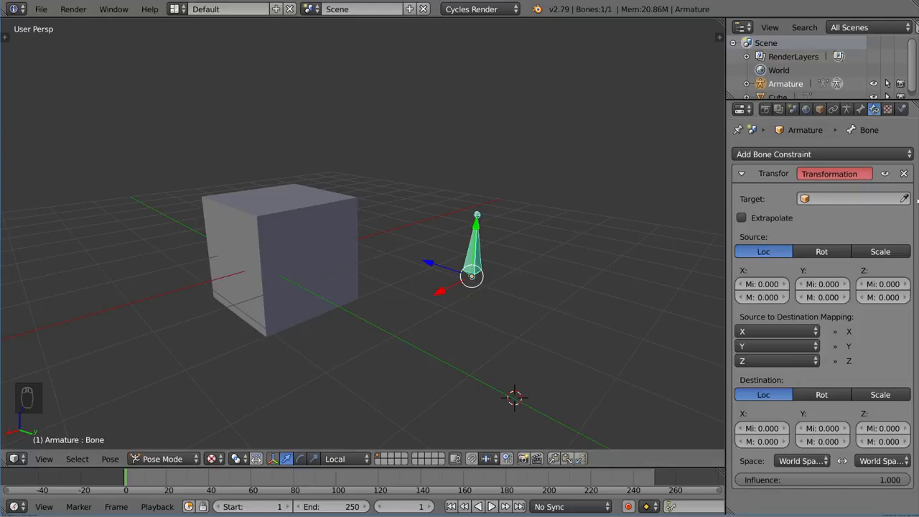
{"action": "mouse_move", "coordinate": [261, 229]}
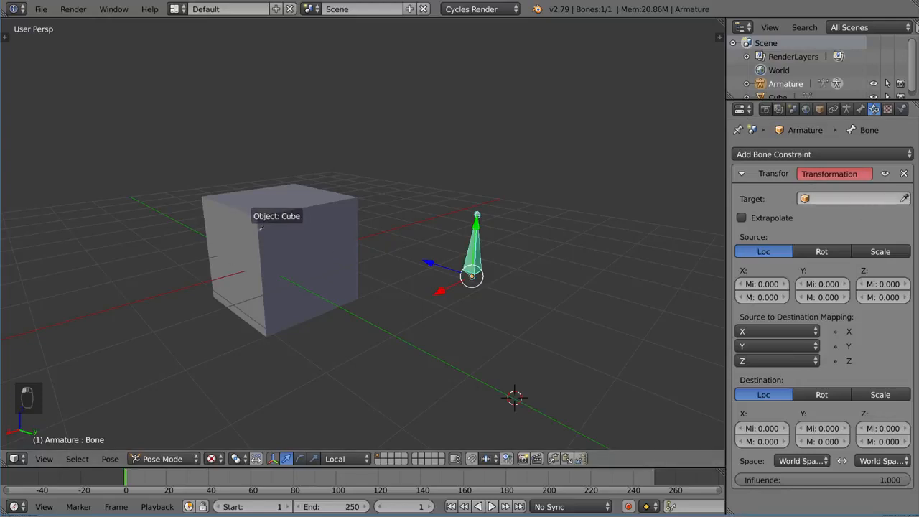
Set Cube as the Transformation constraint's target, clearing and re-picking it once.
{"action": "left_click", "coordinate": [847, 198]}
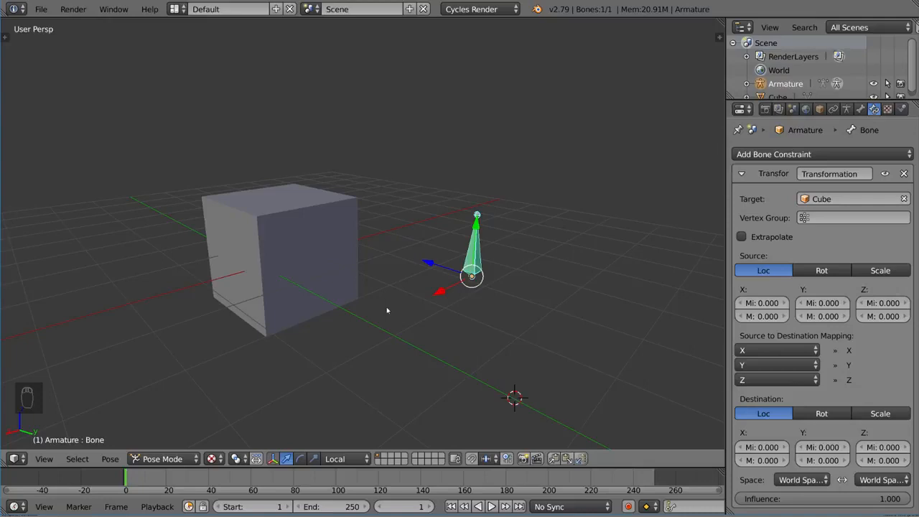
{"action": "mouse_move", "coordinate": [407, 302]}
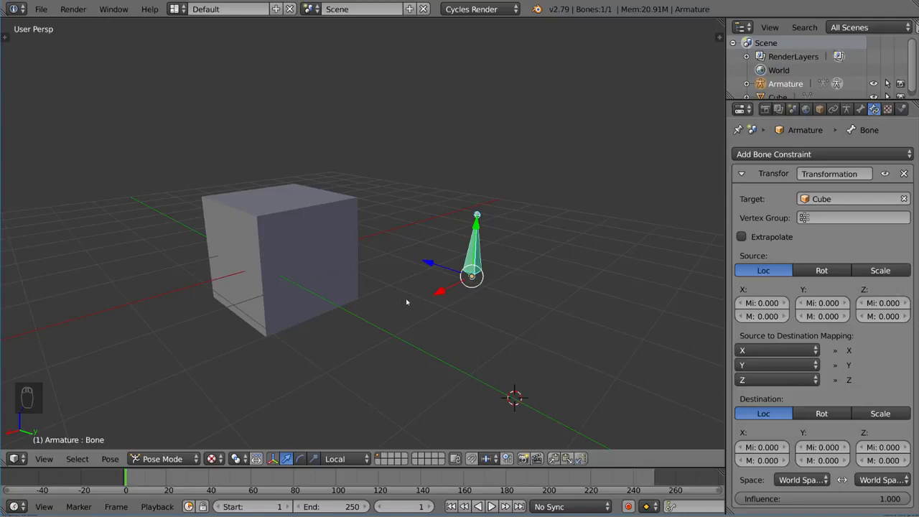
{"action": "mouse_move", "coordinate": [410, 293]}
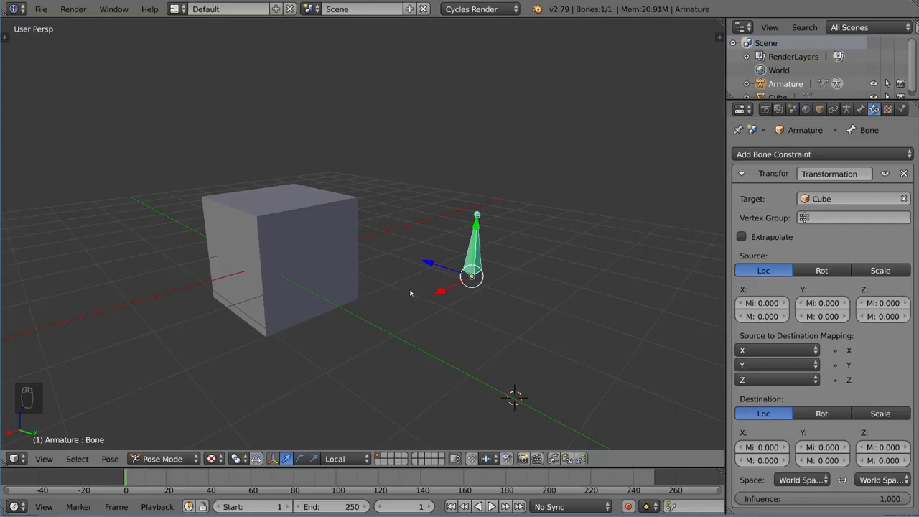
{"action": "mouse_move", "coordinate": [459, 168]}
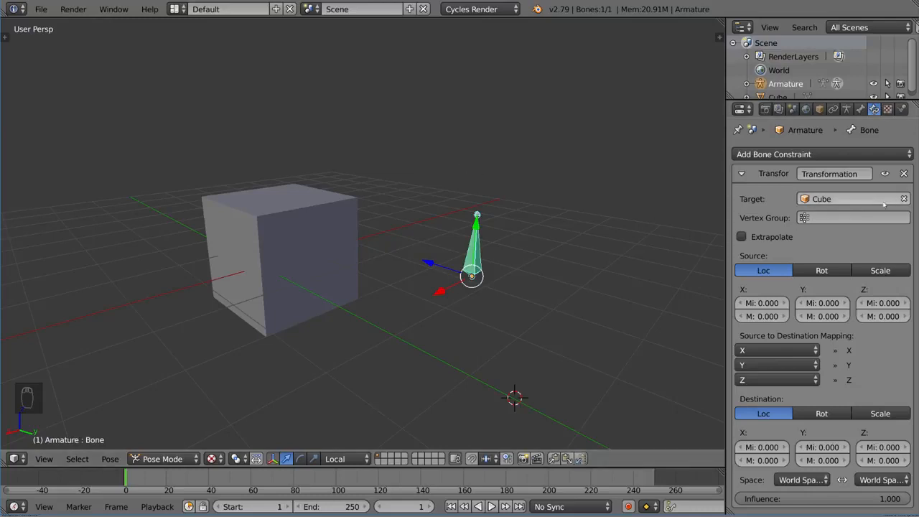
{"action": "left_click", "coordinate": [852, 198]}
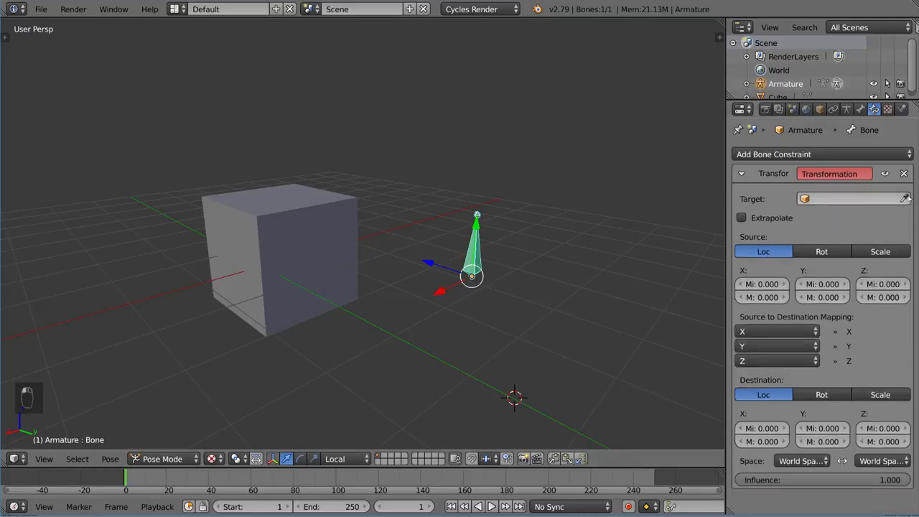
{"action": "left_click", "coordinate": [849, 198]}
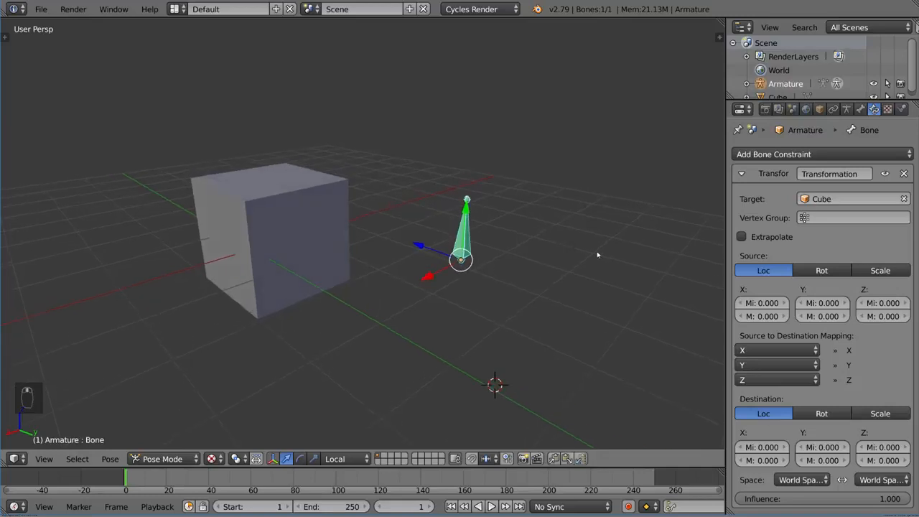
{"action": "mouse_move", "coordinate": [885, 255]}
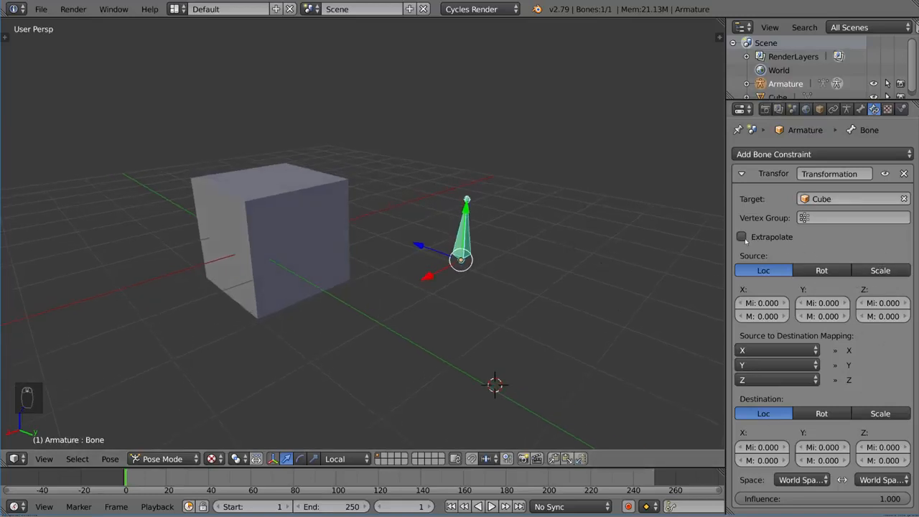
{"action": "mouse_move", "coordinate": [742, 237]}
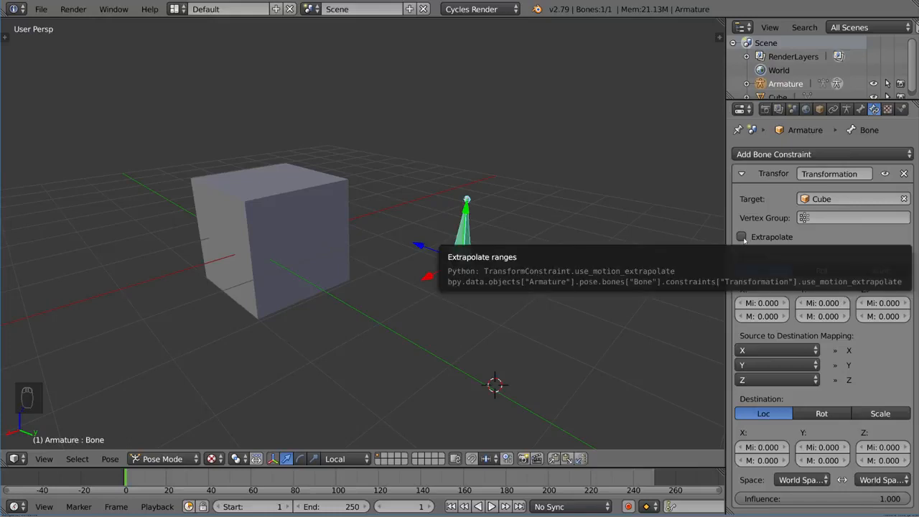
{"action": "mouse_move", "coordinate": [841, 251]}
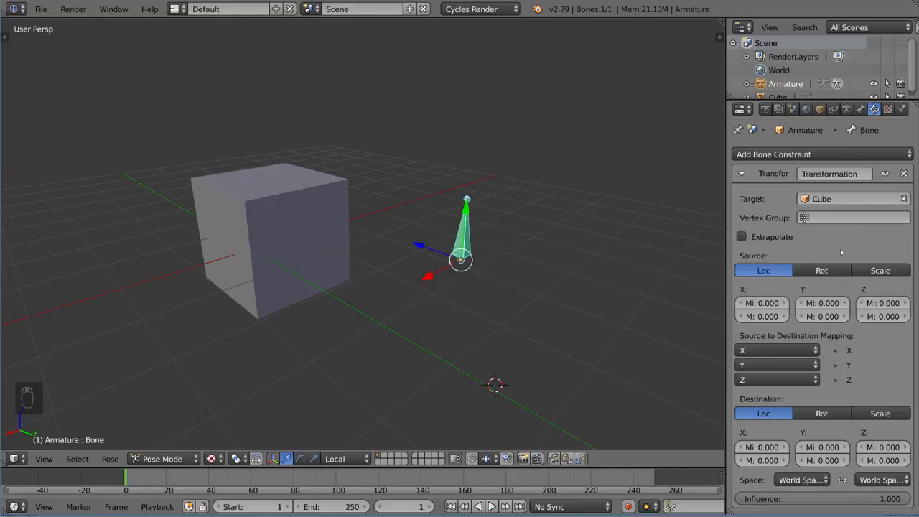
{"action": "mouse_move", "coordinate": [778, 402]}
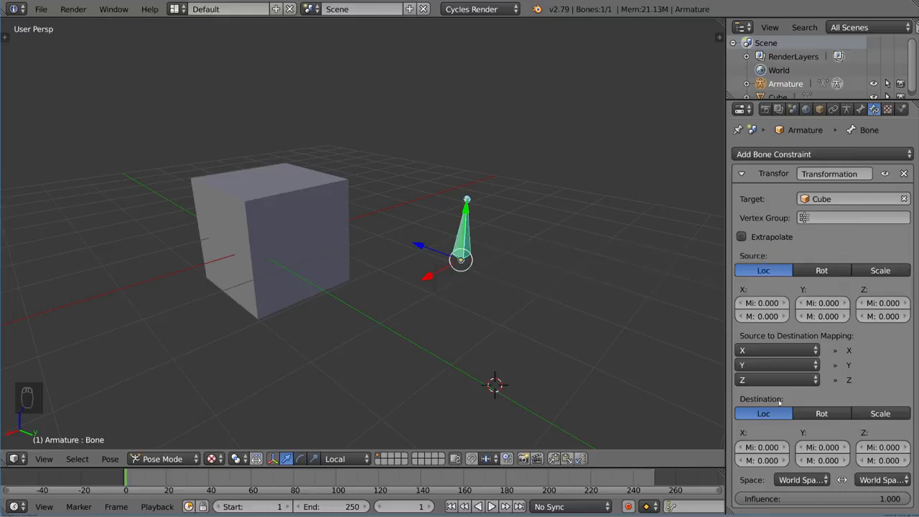
{"action": "mouse_move", "coordinate": [623, 210]}
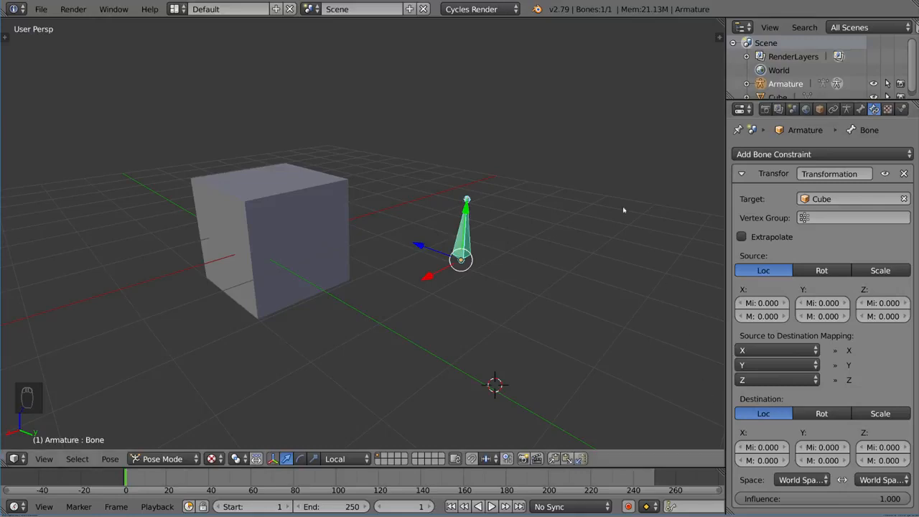
{"action": "mouse_move", "coordinate": [447, 169]}
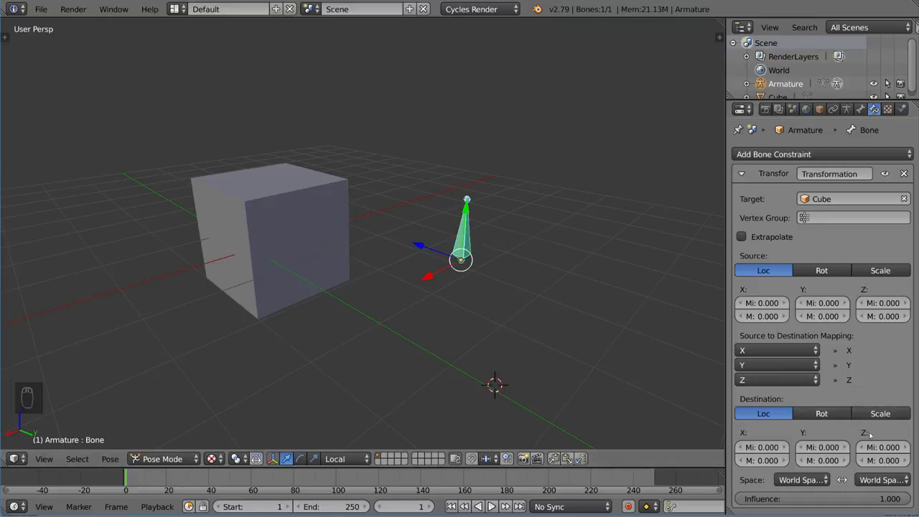
Switch the constraint's Destination from Loc to Rot.
{"action": "left_click", "coordinate": [821, 413]}
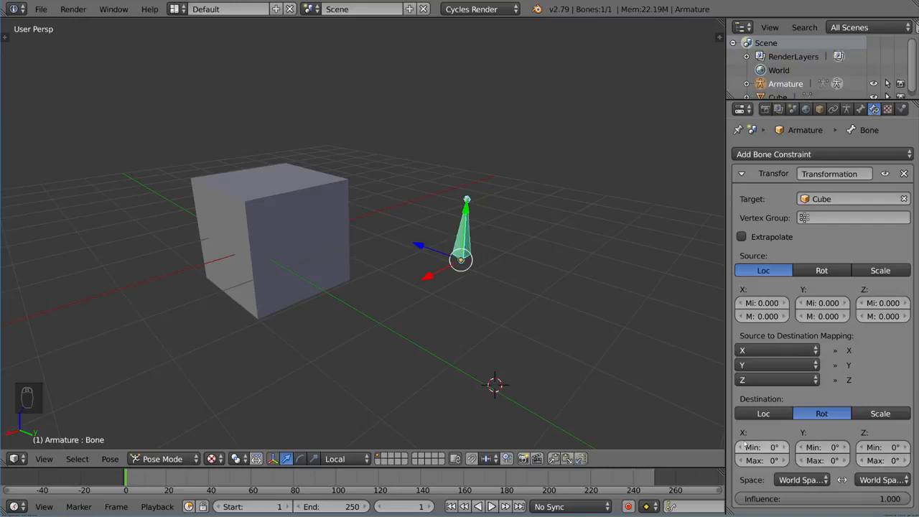
{"action": "mouse_move", "coordinate": [683, 410]}
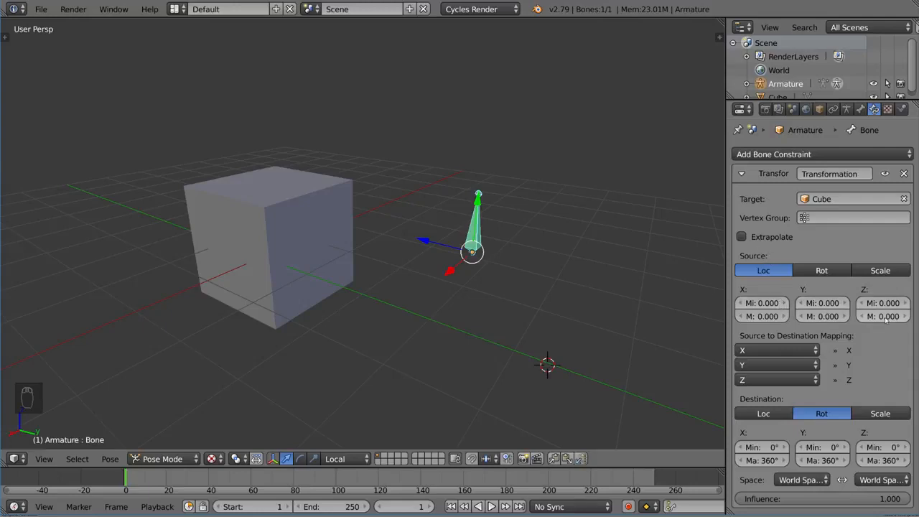
{"action": "mouse_move", "coordinate": [762, 316]}
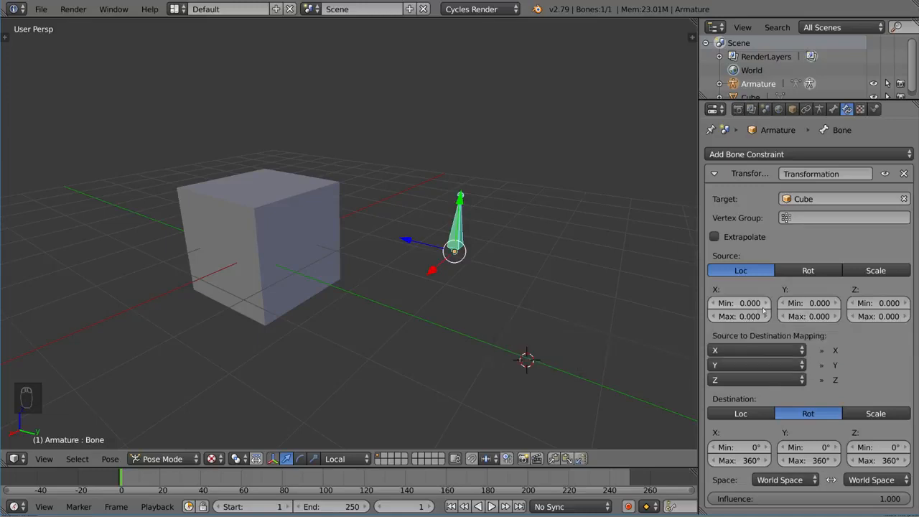
{"action": "mouse_move", "coordinate": [873, 346]}
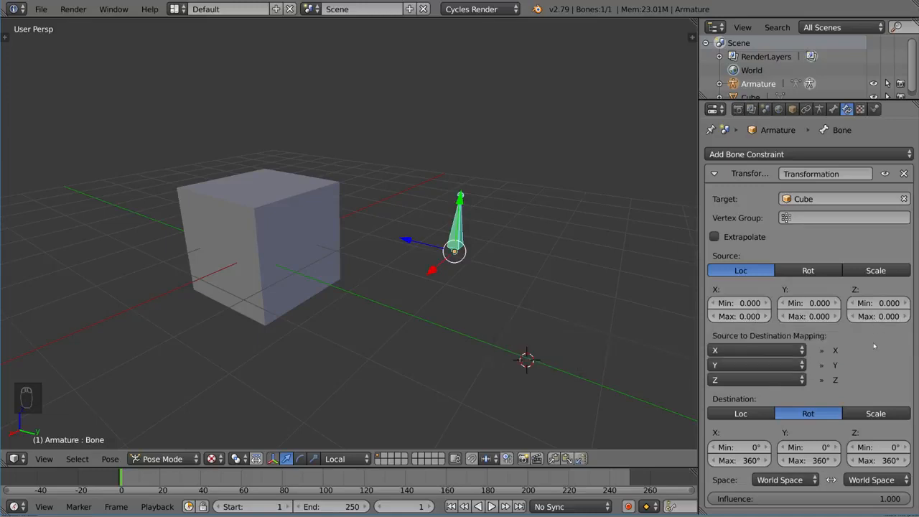
{"action": "mouse_move", "coordinate": [743, 323]}
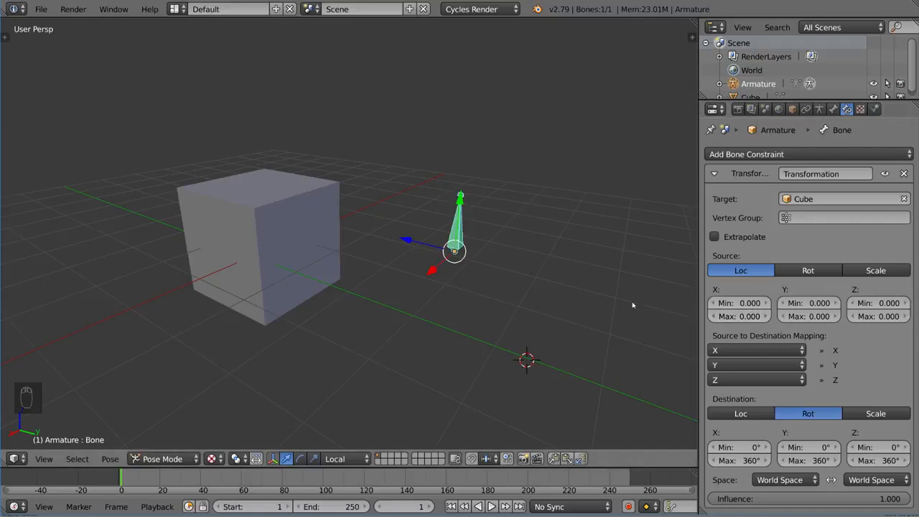
{"action": "mouse_move", "coordinate": [626, 289]}
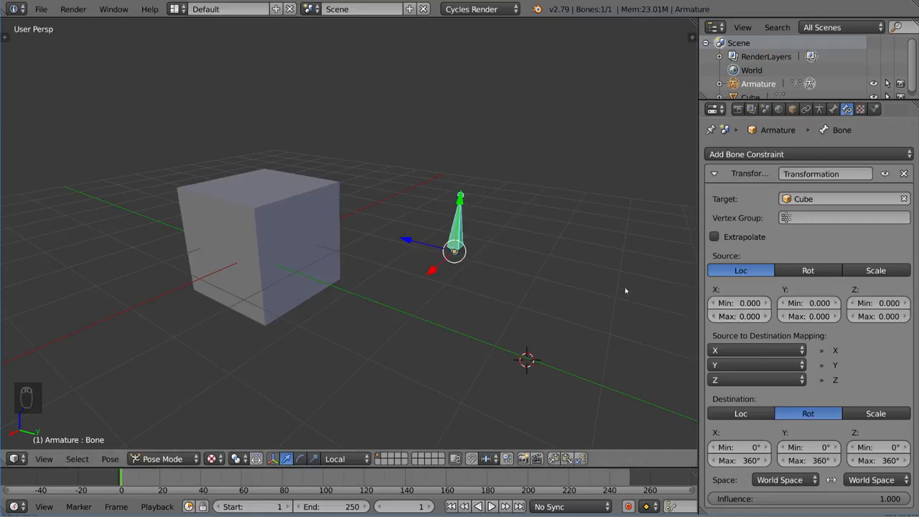
{"action": "mouse_move", "coordinate": [738, 316]}
{"action": "type", "text": "1"}
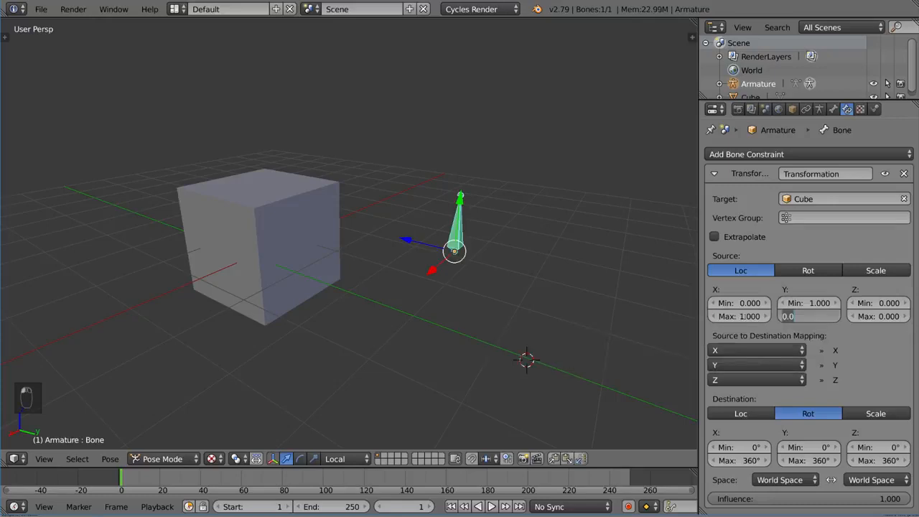
Set the Source Loc maximums to 1.0 against a 0–360° destination rotation range.
{"action": "left_click", "coordinate": [881, 301]}
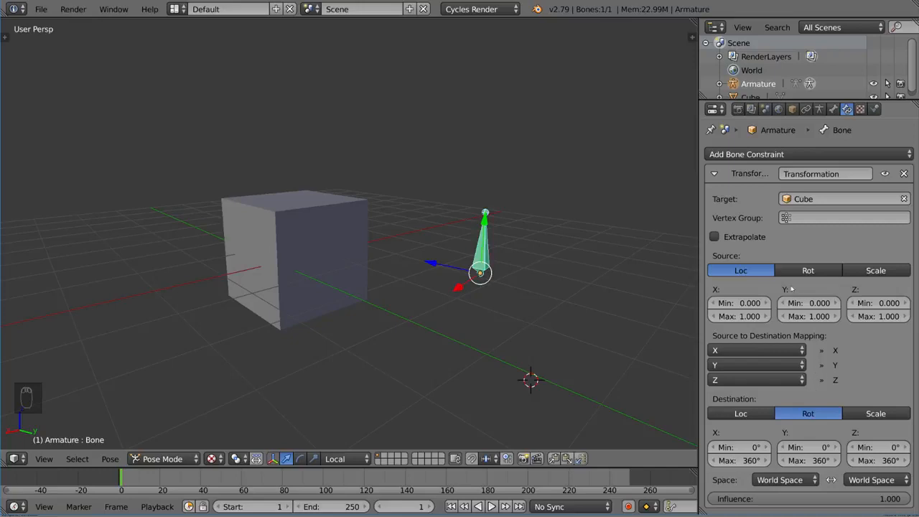
{"action": "mouse_move", "coordinate": [826, 336]}
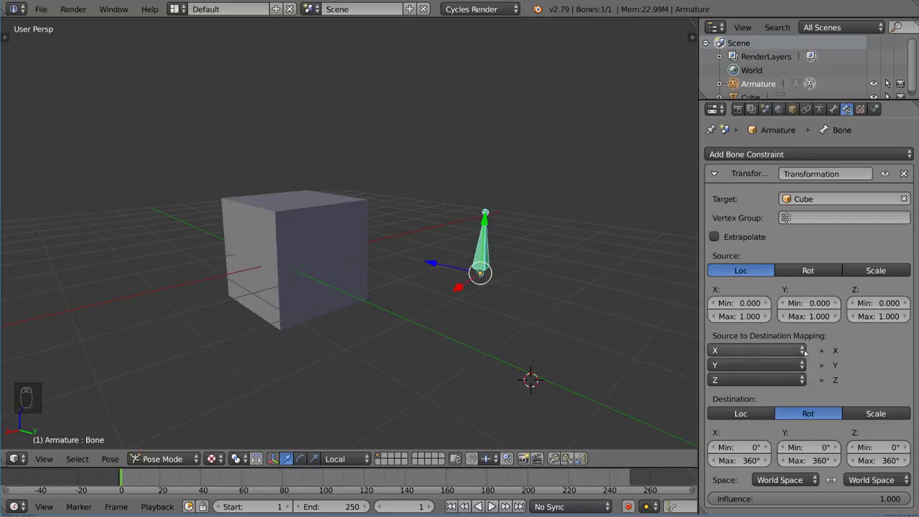
{"action": "mouse_move", "coordinate": [416, 270]}
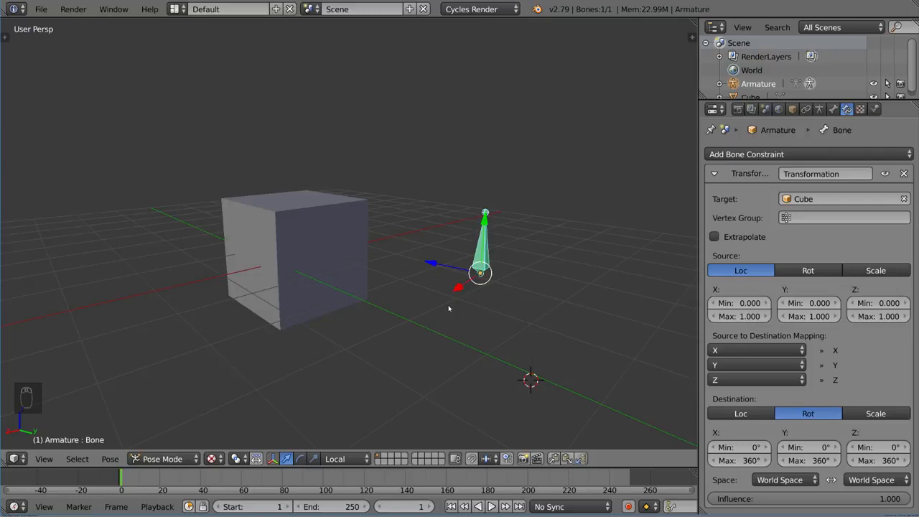
{"action": "mouse_move", "coordinate": [314, 264]}
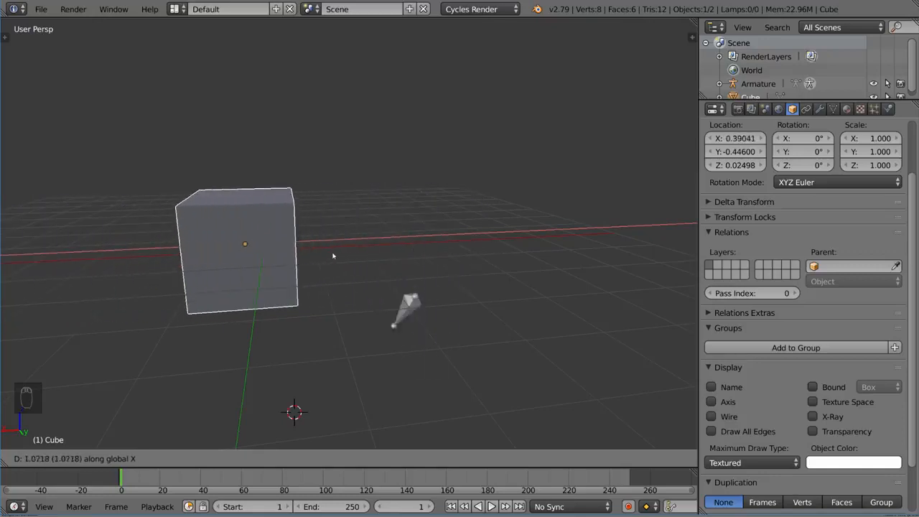
Grab the cube along X, then along Y, to watch the bone rotate.
{"action": "left_click_drag", "start_coordinate": [333, 256], "coordinate": [264, 268]}
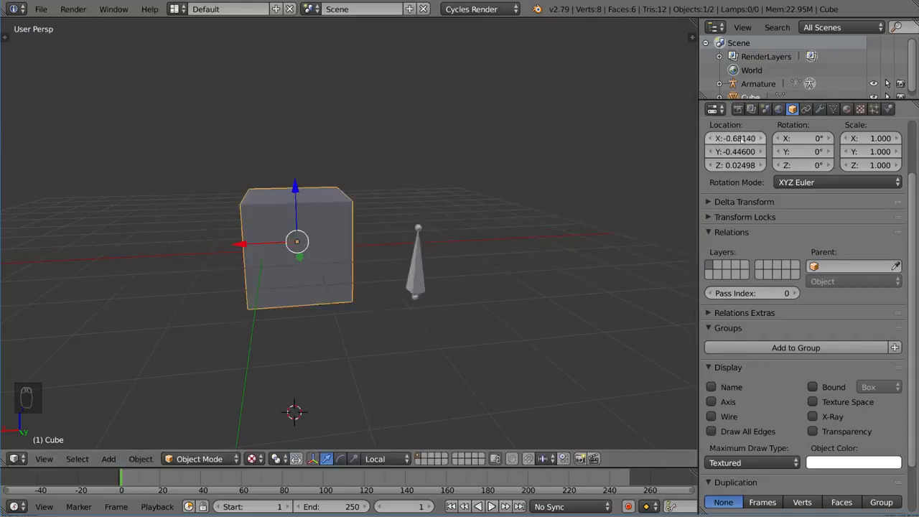
{"action": "key", "text": "g"}
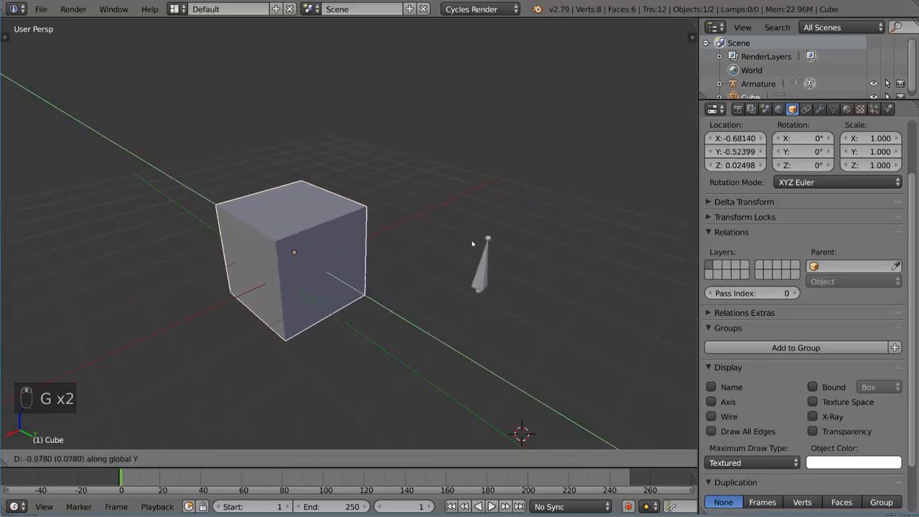
{"action": "left_click_drag", "start_coordinate": [471, 243], "coordinate": [393, 358]}
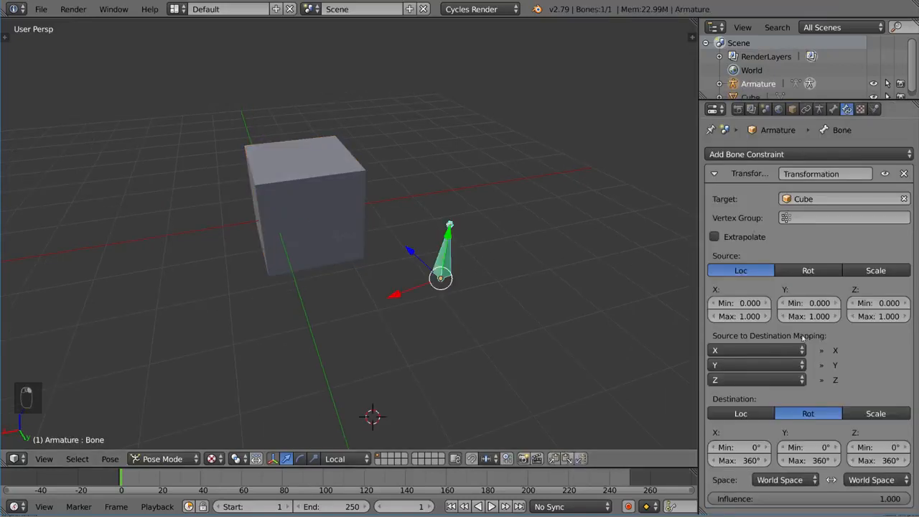
{"action": "mouse_move", "coordinate": [844, 323]}
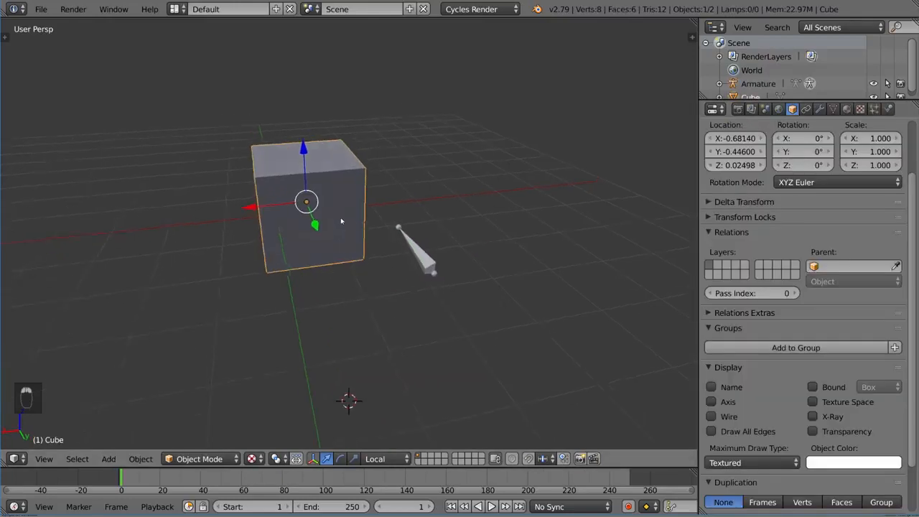
Leave Pose Mode and clear the cube's location back to the origin with Alt+G.
{"action": "key", "text": "g"}
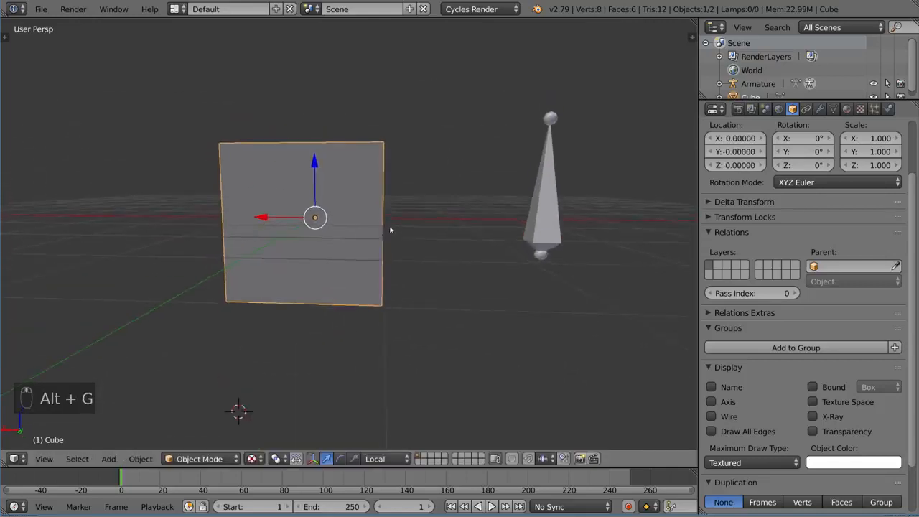
{"action": "key", "text": "g"}
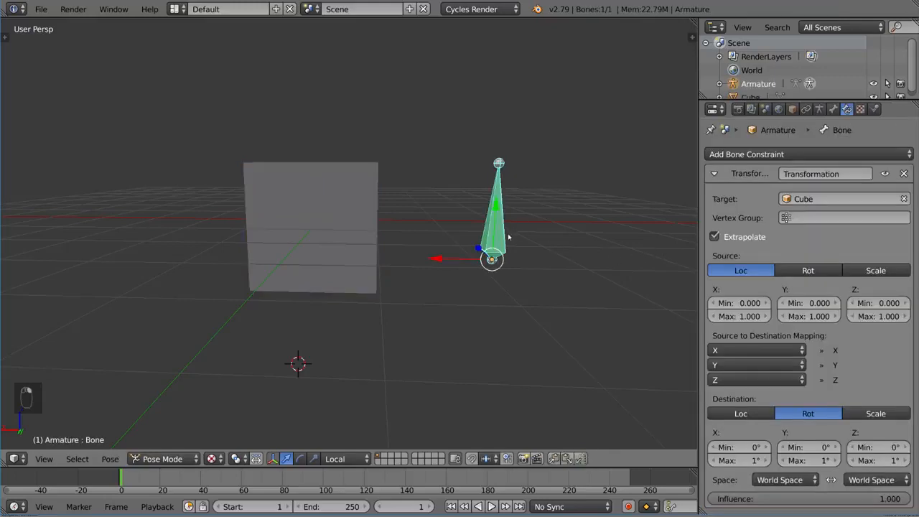
{"action": "mouse_move", "coordinate": [582, 313]}
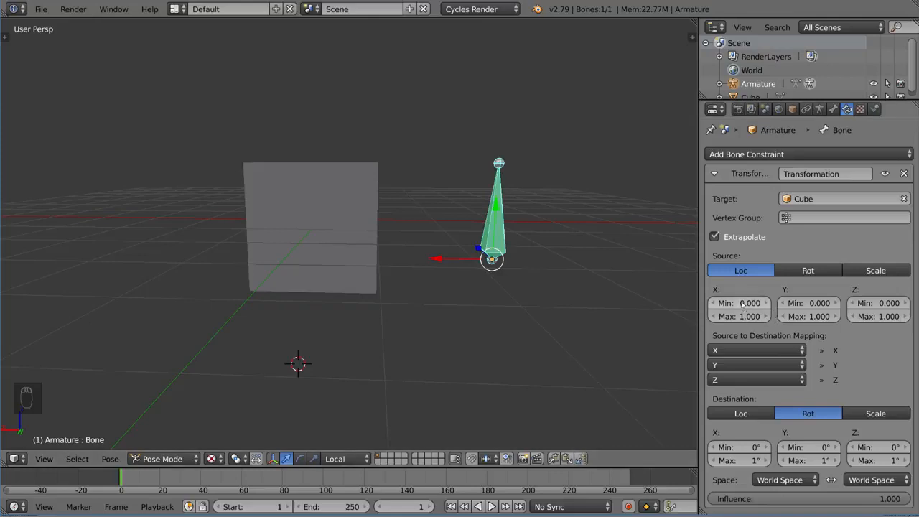
{"action": "mouse_move", "coordinate": [740, 316]}
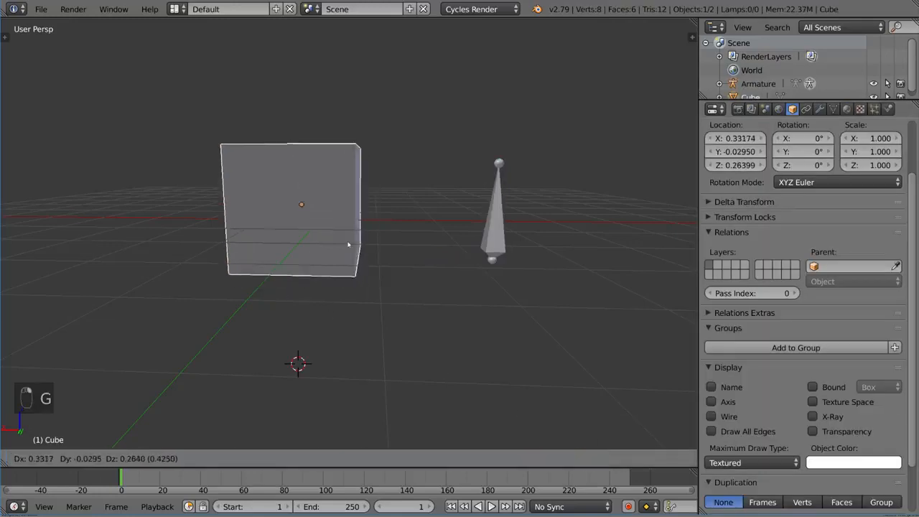
With Extrapolate on and Rot Max at 1°, move the cube freely to test the bone.
{"action": "left_click_drag", "start_coordinate": [348, 244], "coordinate": [357, 392]}
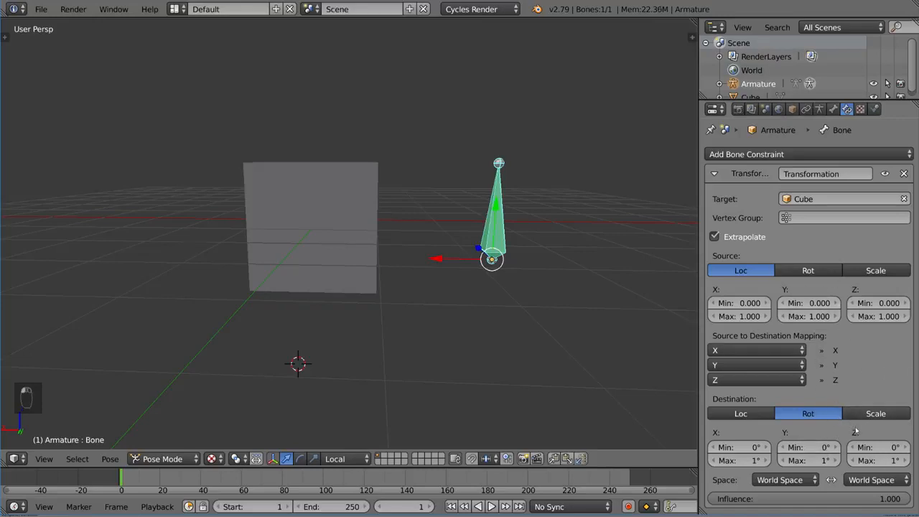
{"action": "mouse_move", "coordinate": [828, 269]}
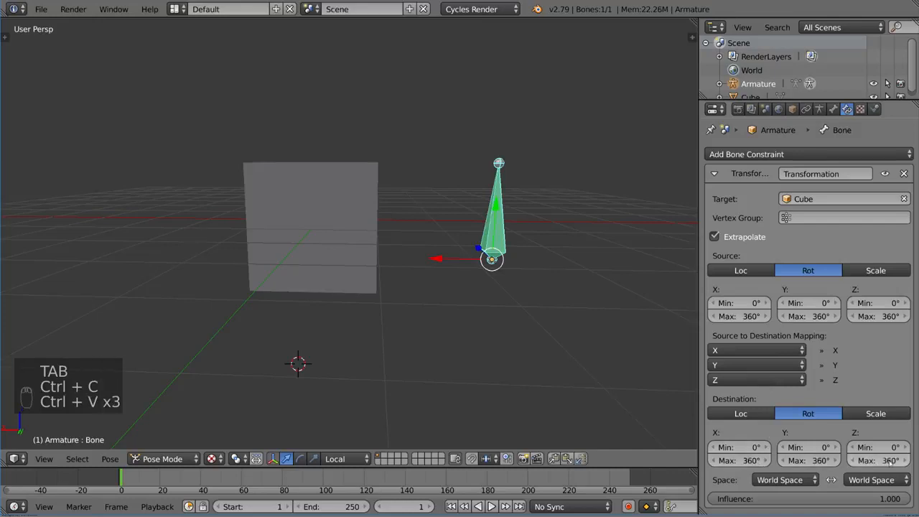
Copy 360° into the rotation limits, then trackball-rotate the cube to test the bone.
{"action": "key", "text": "r"}
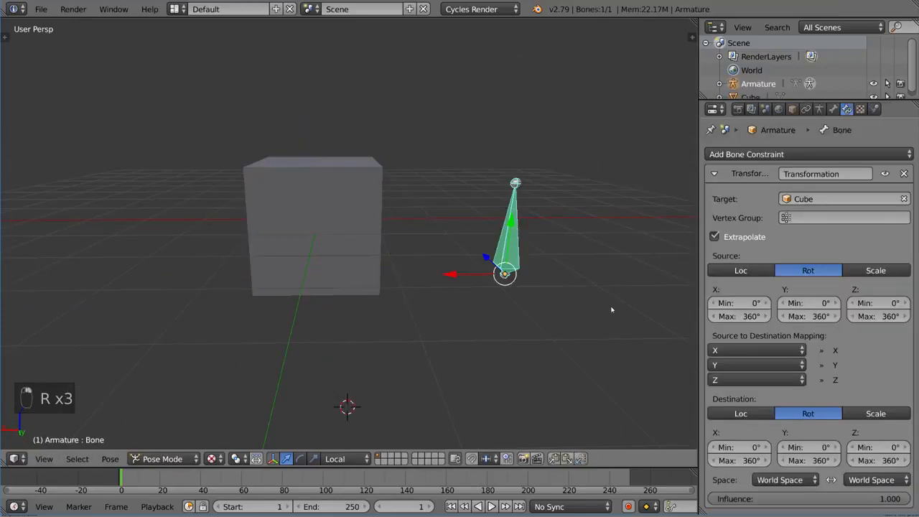
{"action": "left_click", "coordinate": [876, 413]}
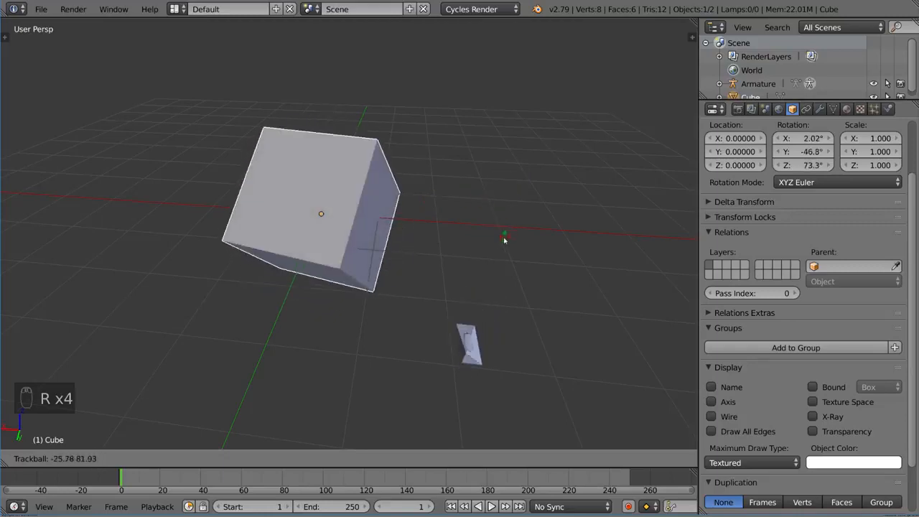
{"action": "left_click_drag", "start_coordinate": [506, 241], "coordinate": [488, 215]}
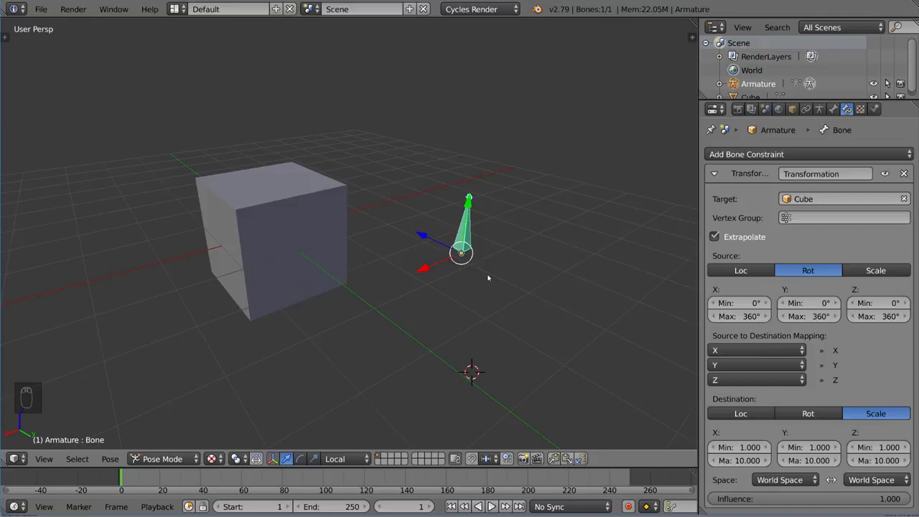
{"action": "mouse_move", "coordinate": [265, 213]}
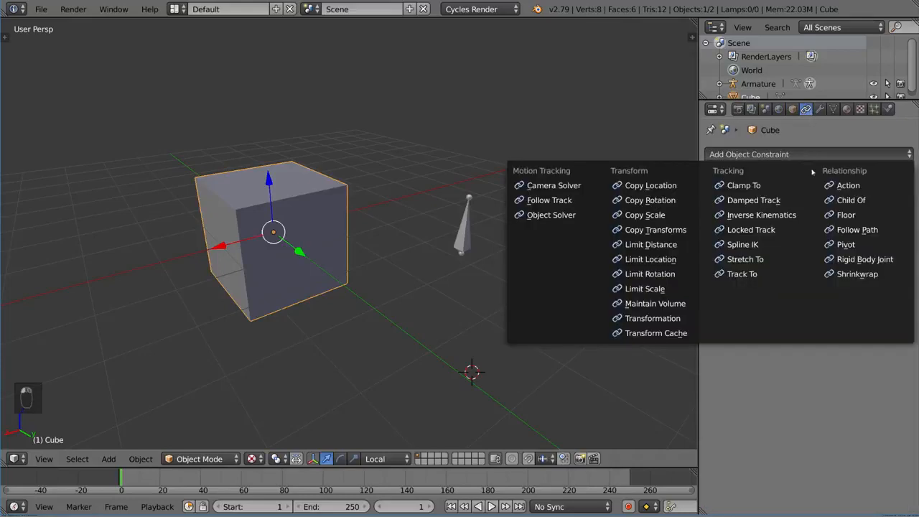
Give the cube a Transformation constraint, add an Empty and make it the target.
{"action": "left_click", "coordinate": [649, 319]}
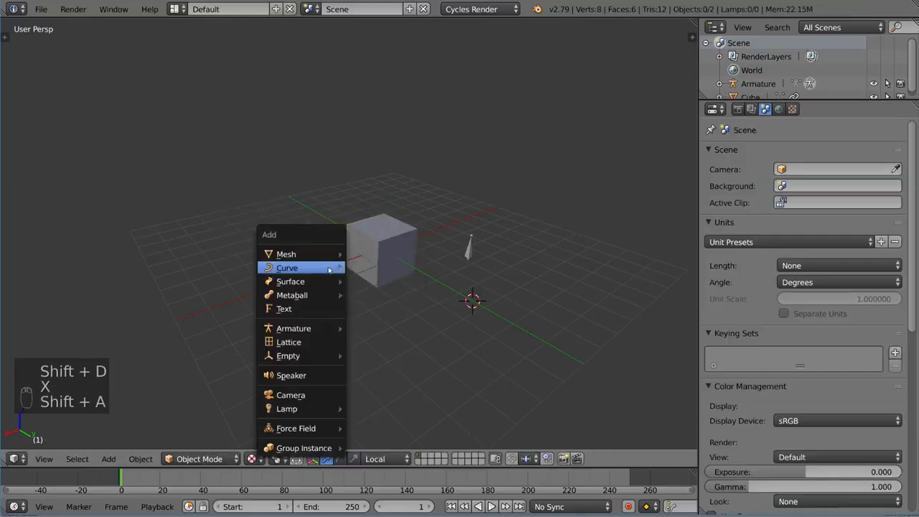
{"action": "left_click", "coordinate": [287, 356]}
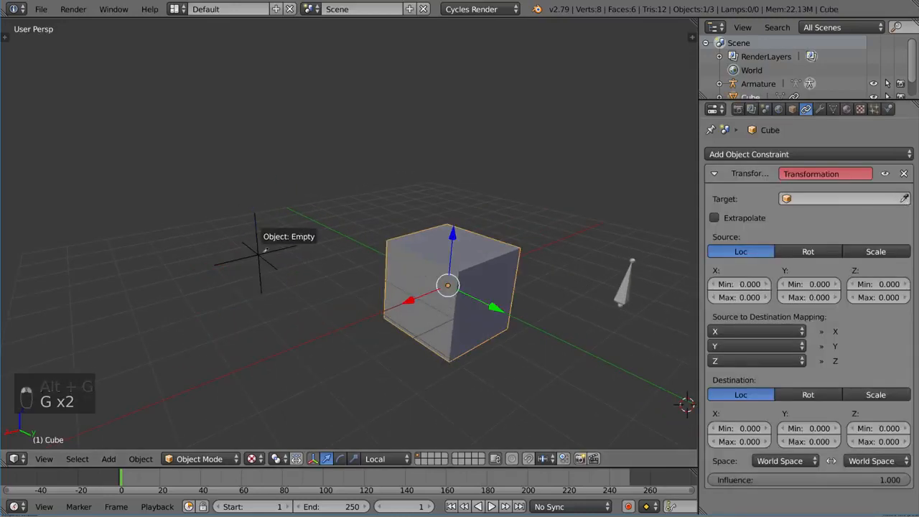
{"action": "left_click", "coordinate": [844, 198]}
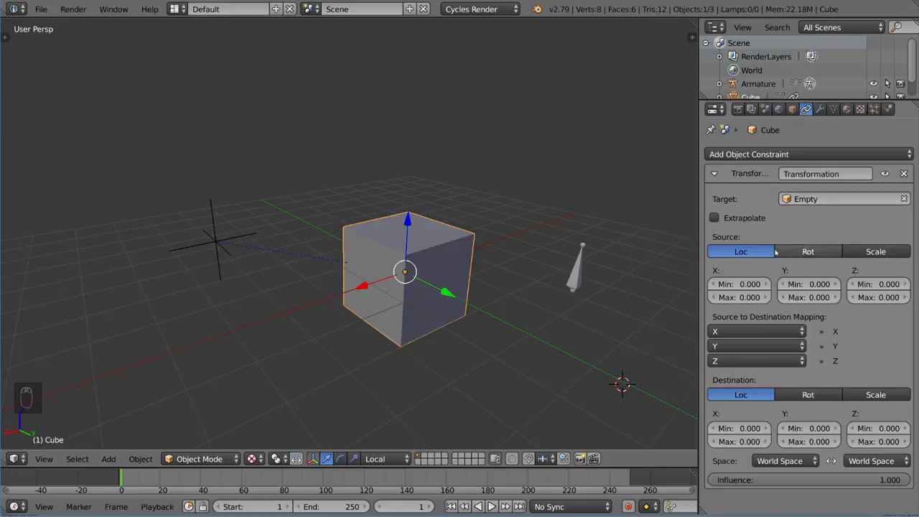
Enable Extrapolate, map Empty location 0-1 to cube 0-1.5, and grab the Empty to verify the cube follows.
{"action": "left_click", "coordinate": [715, 218]}
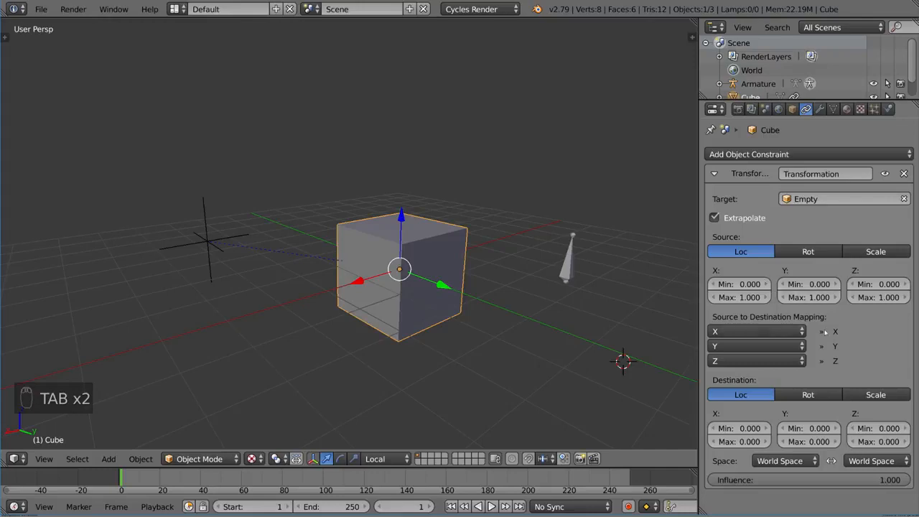
{"action": "left_click", "coordinate": [739, 442]}
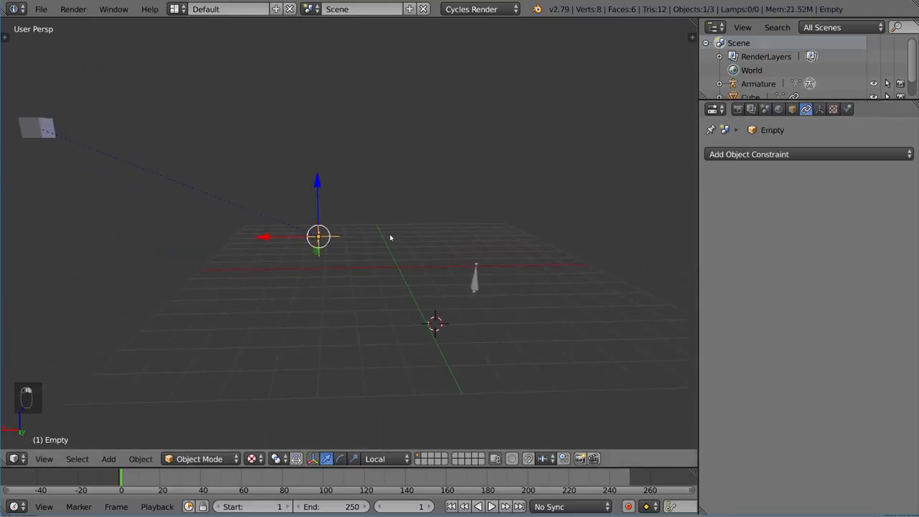
{"action": "key", "text": "G"}
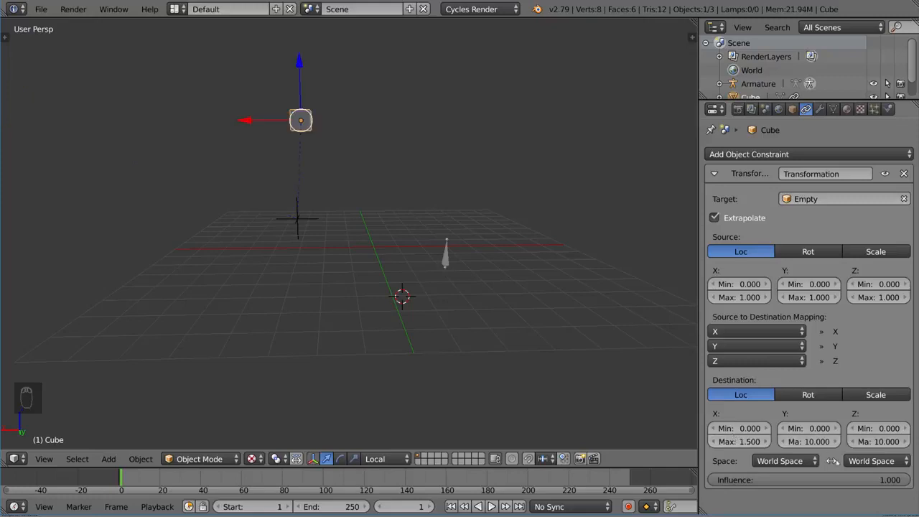
{"action": "key", "text": "ctrl+v"}
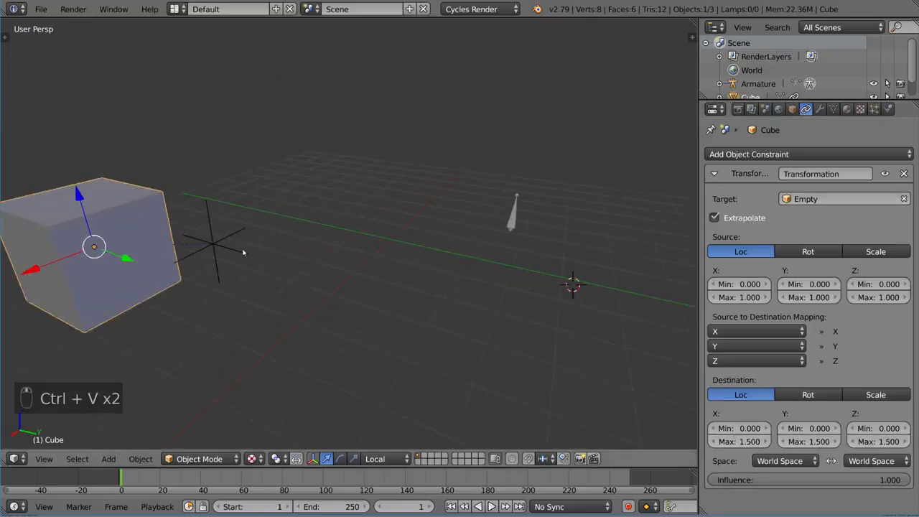
{"action": "key", "text": "g"}
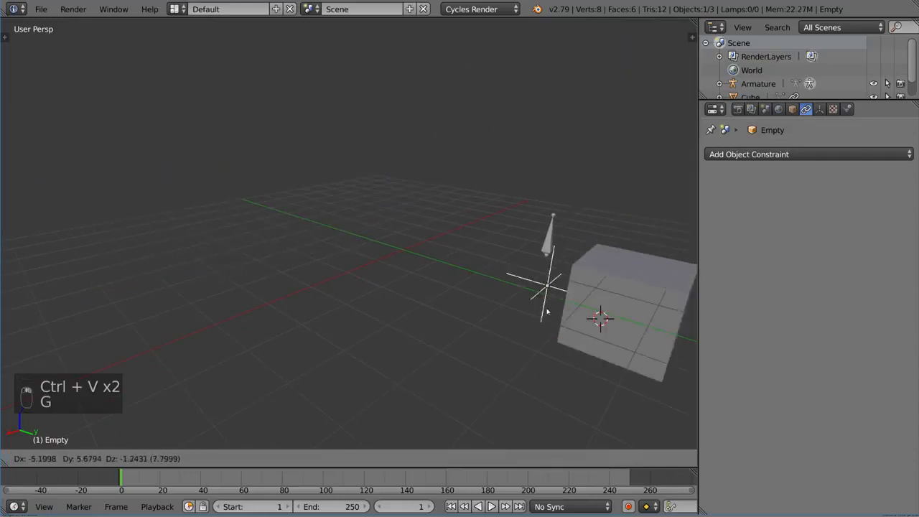